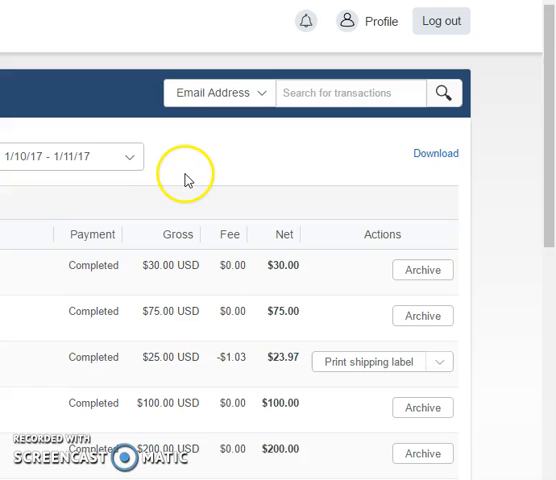
pyautogui.moveTo(189, 181)
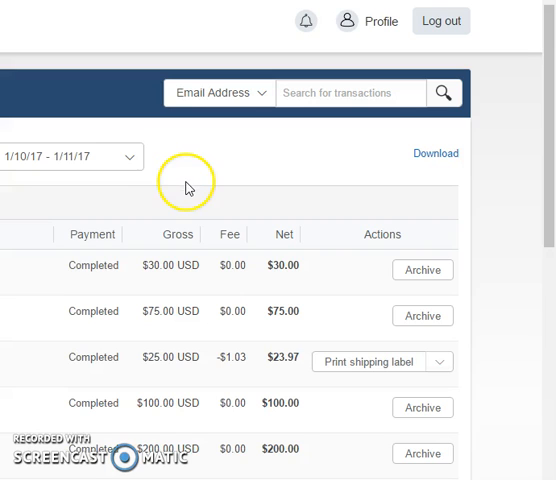
pyautogui.moveTo(195, 177)
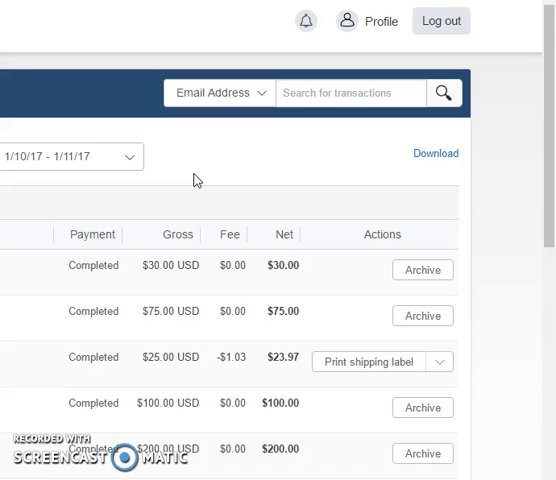
# Scroll to the end of the activity list, then log out of PayPal.
pyautogui.scroll(-3)
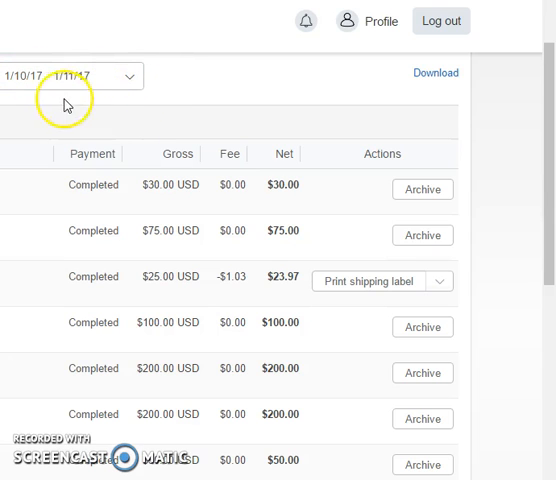
pyautogui.moveTo(205, 165)
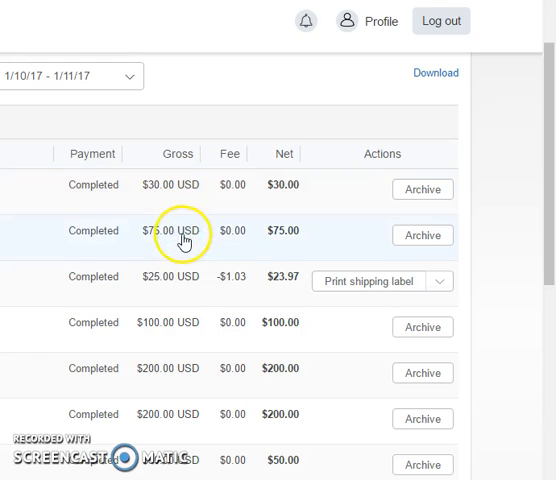
pyautogui.moveTo(185, 322)
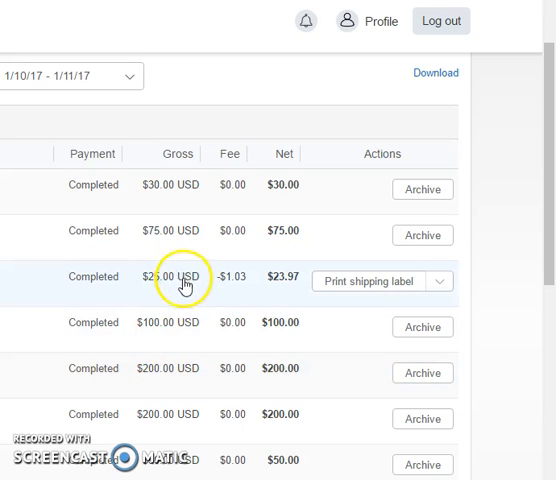
pyautogui.scroll(-3)
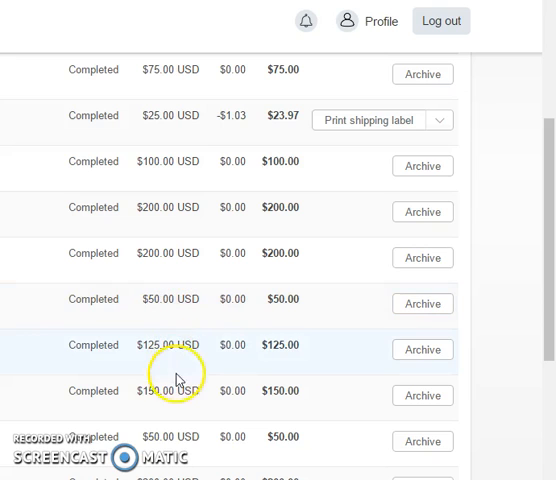
pyautogui.scroll(-3)
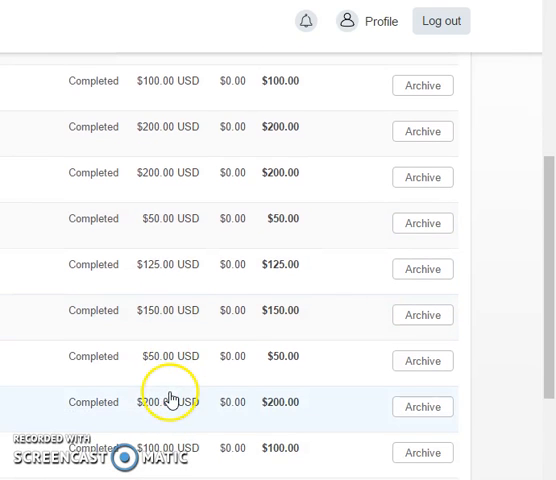
pyautogui.scroll(-3)
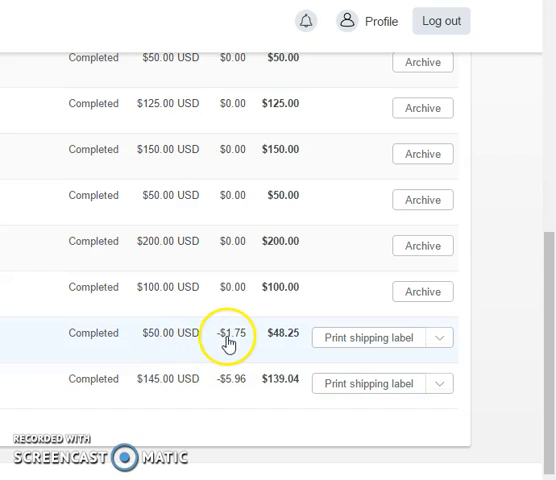
pyautogui.moveTo(229, 343)
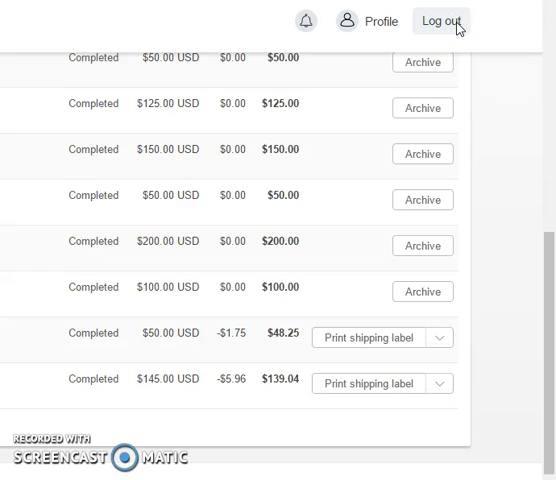
pyautogui.moveTo(457, 28)
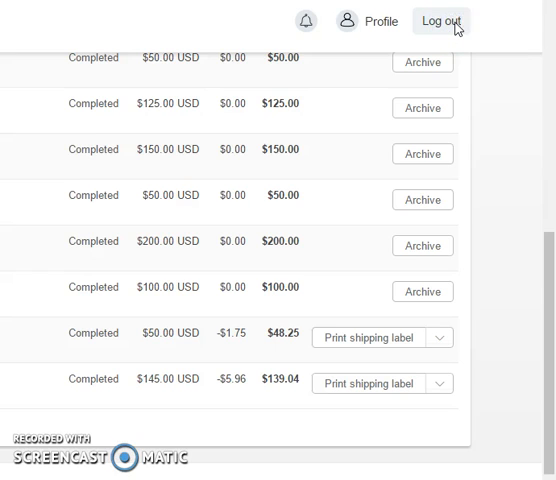
pyautogui.click(440, 20)
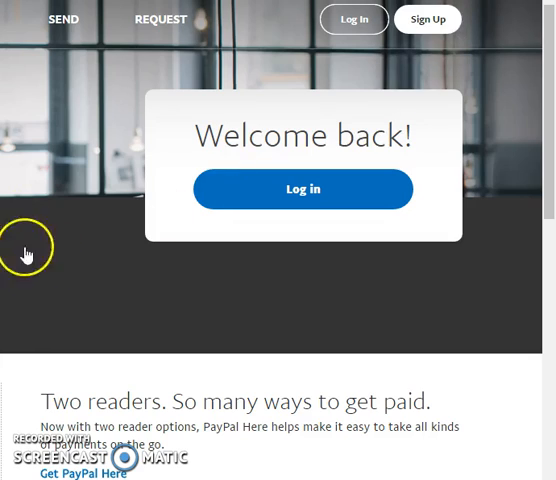